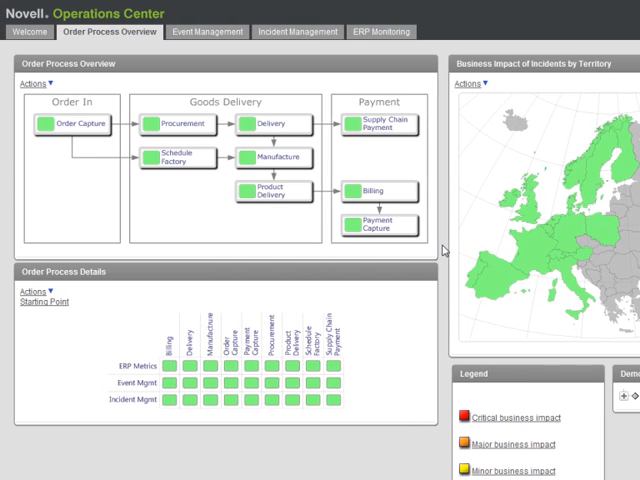
mouse_move(180, 230)
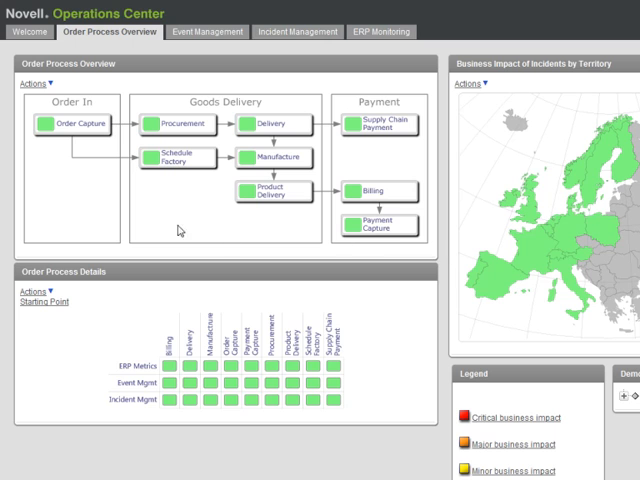
mouse_move(60, 172)
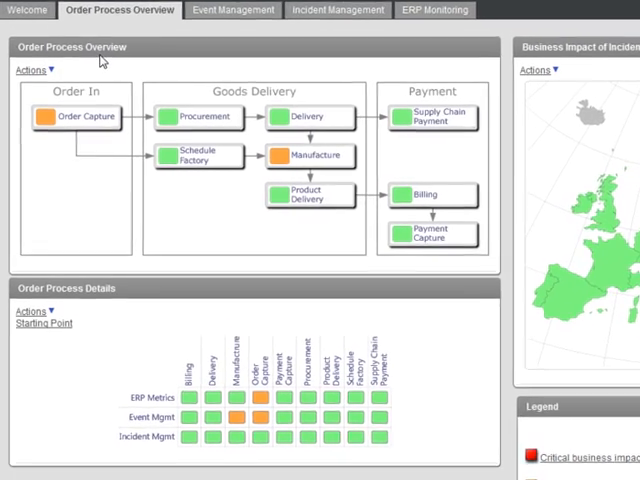
Reveal the Actions > Go to navigation choices for the Order Process Overview panel.
scroll(down, 3)
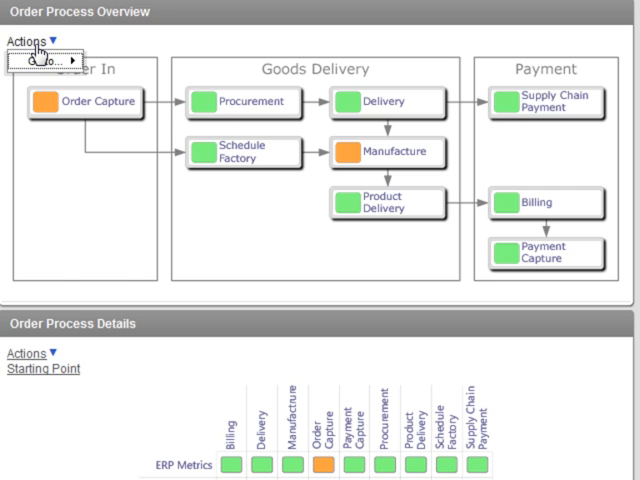
click(44, 60)
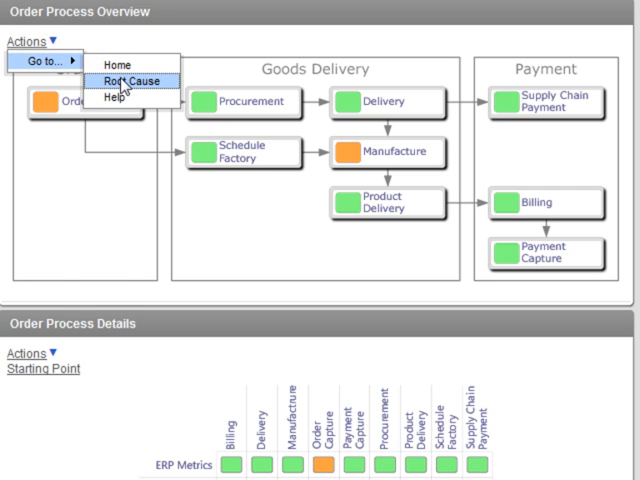
View the Root Cause tree for Order Process ACME showing the critical network card and major CPU alarms.
click(132, 82)
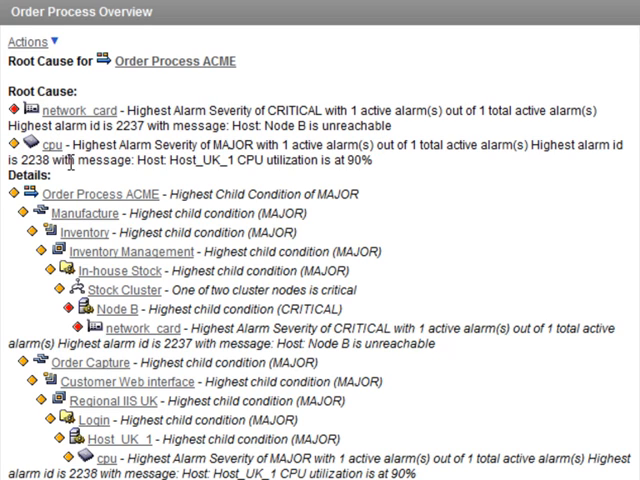
mouse_move(376, 180)
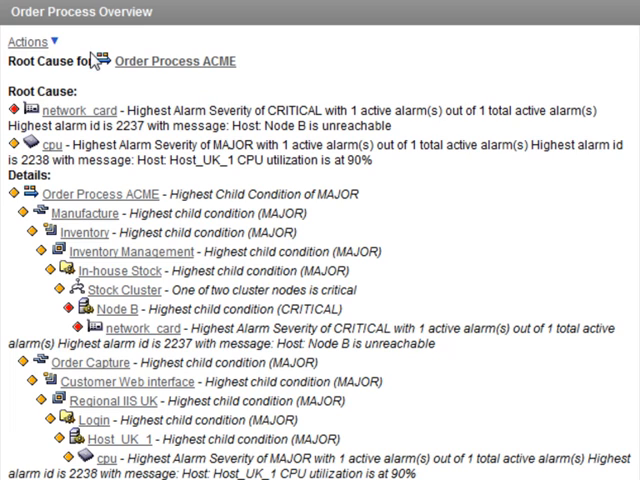
click(30, 42)
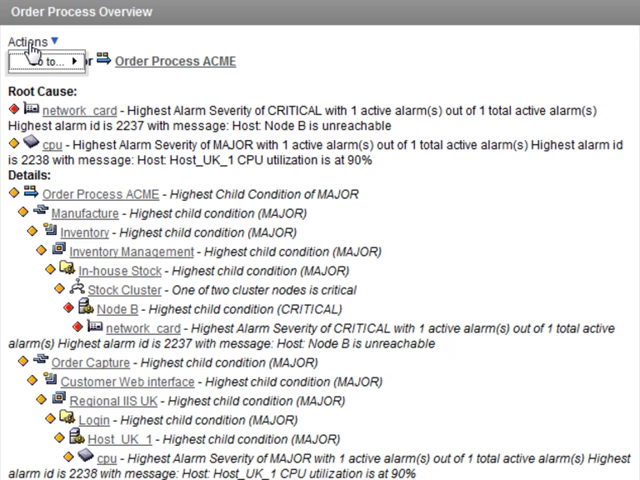
Return Home to the dashboard and move down to the Order Process Details grid.
click(44, 60)
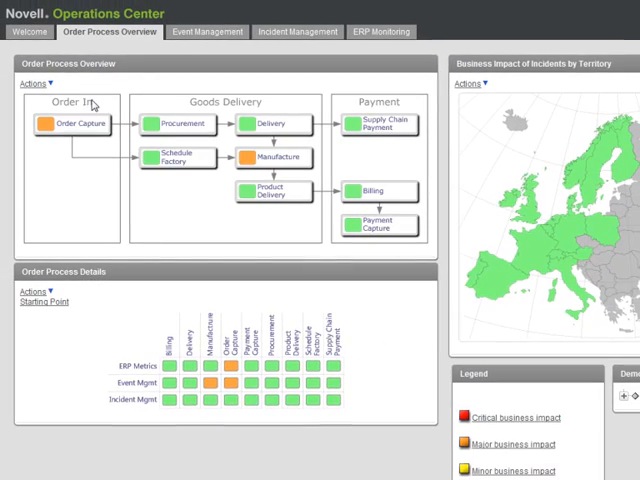
scroll(down, 3)
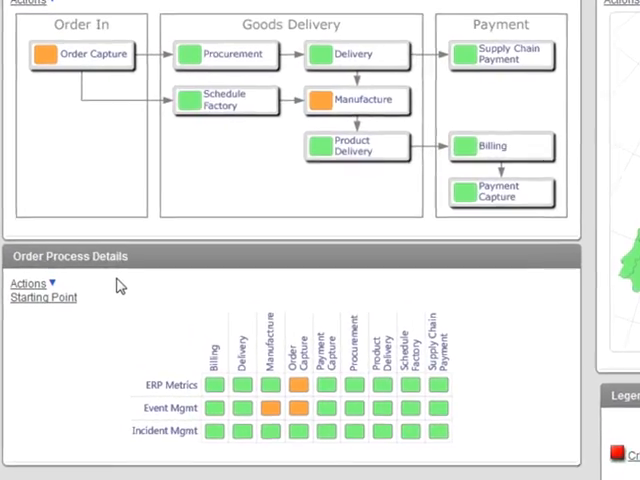
scroll(down, 3)
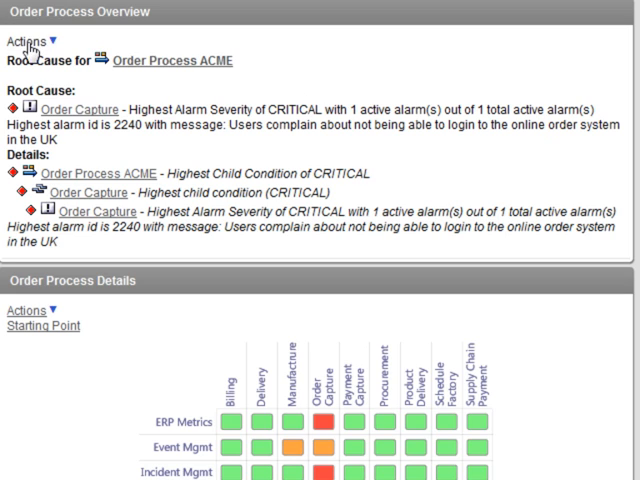
Leave the critical Order Capture root cause view after seeing UK users cannot log in.
click(30, 40)
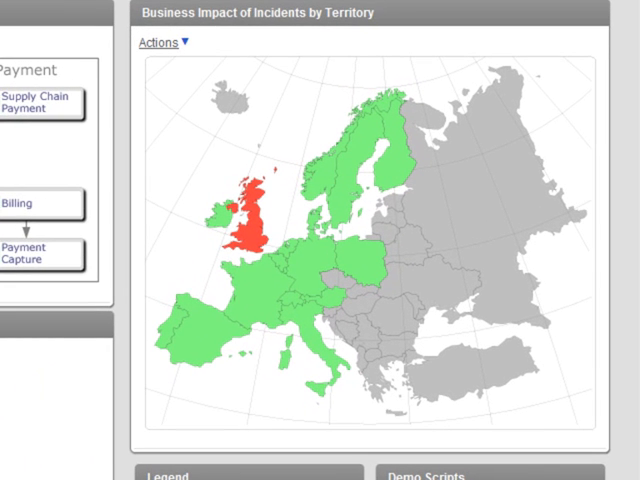
mouse_move(88, 312)
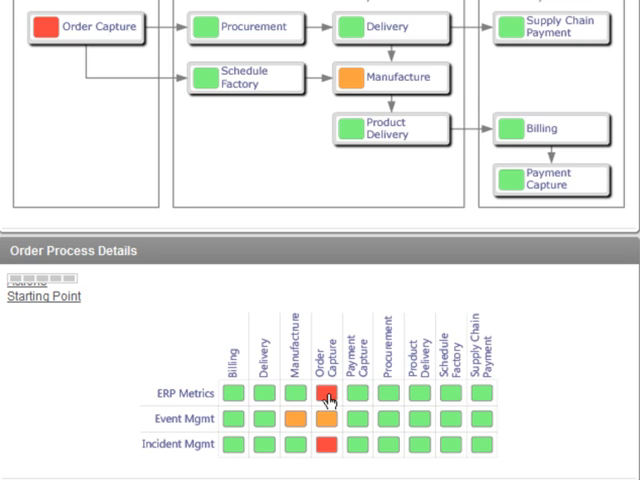
click(328, 394)
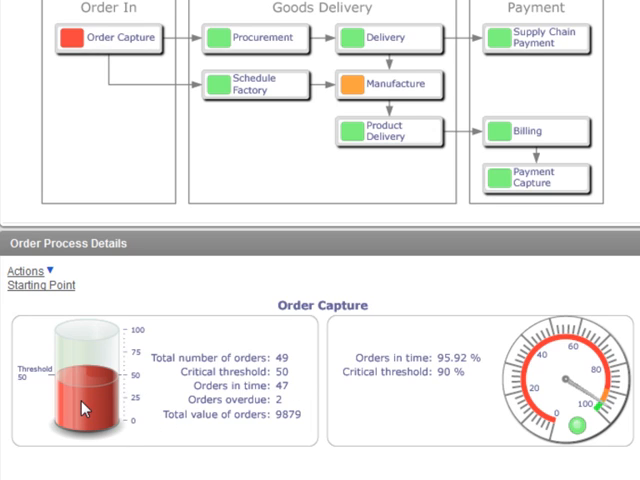
mouse_move(368, 392)
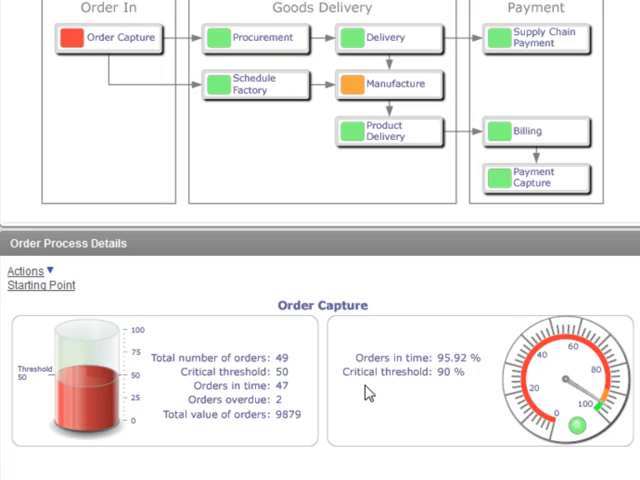